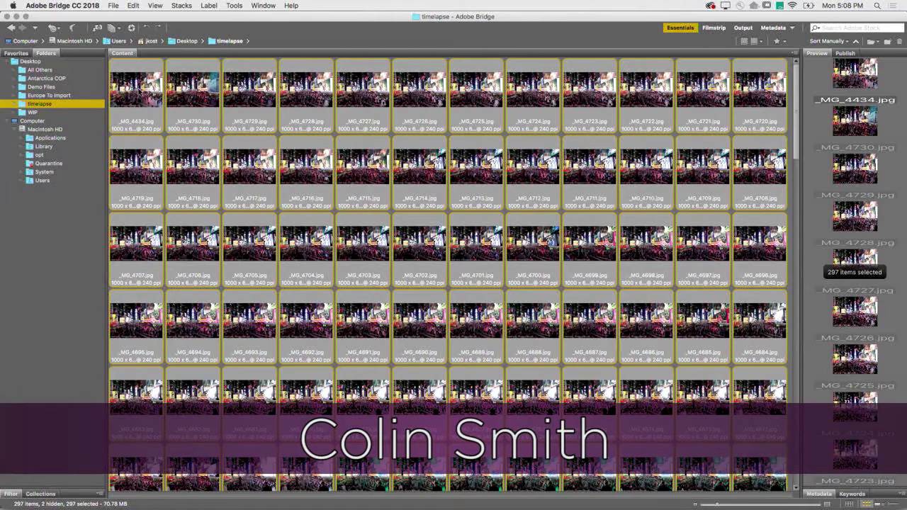
Select the first thumbnail, then extend the selection to all 287 timelapse frames.
left_click(136, 85)
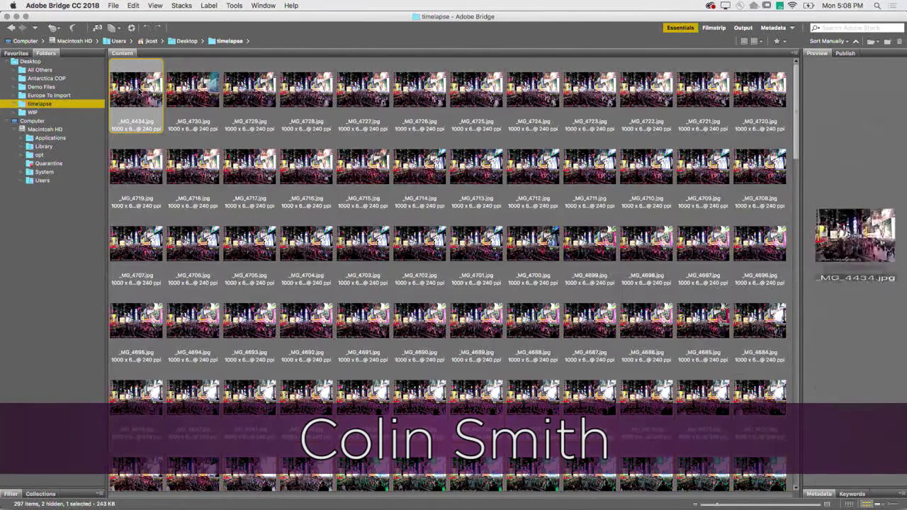
left_click(306, 88)
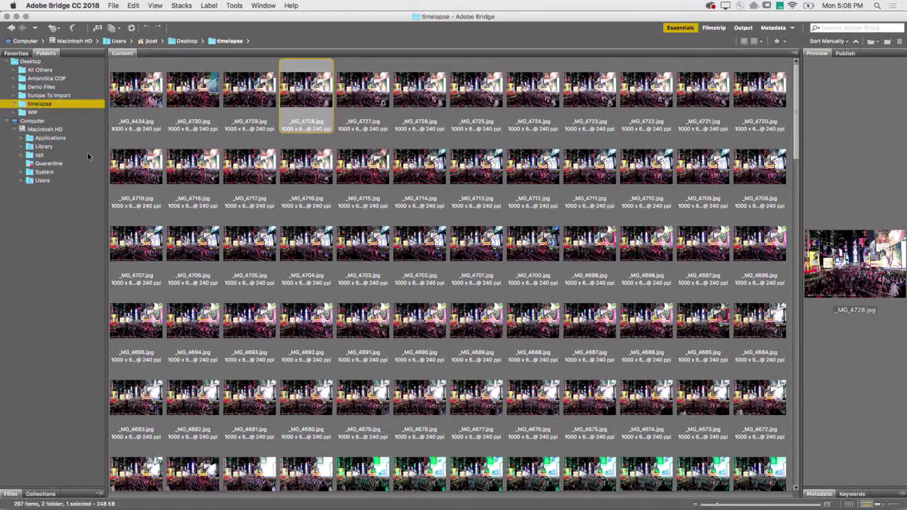
left_click(136, 88)
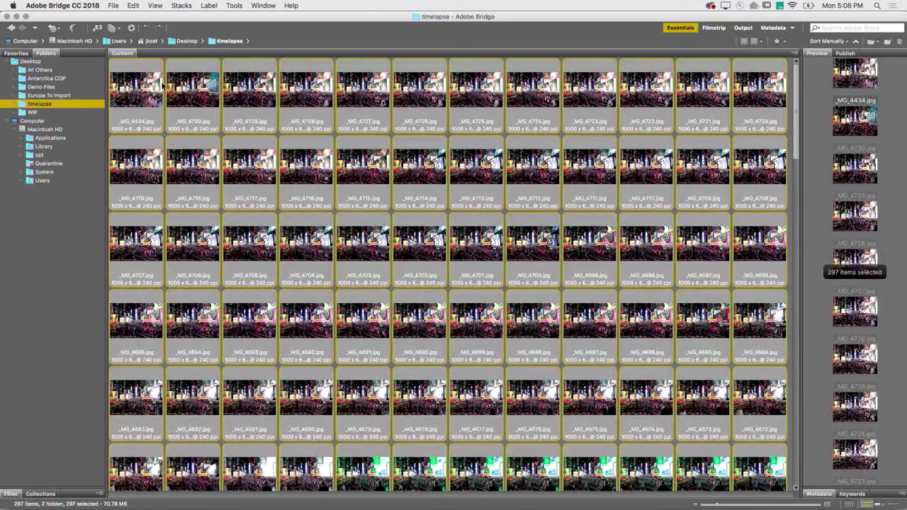
mouse_move(98, 96)
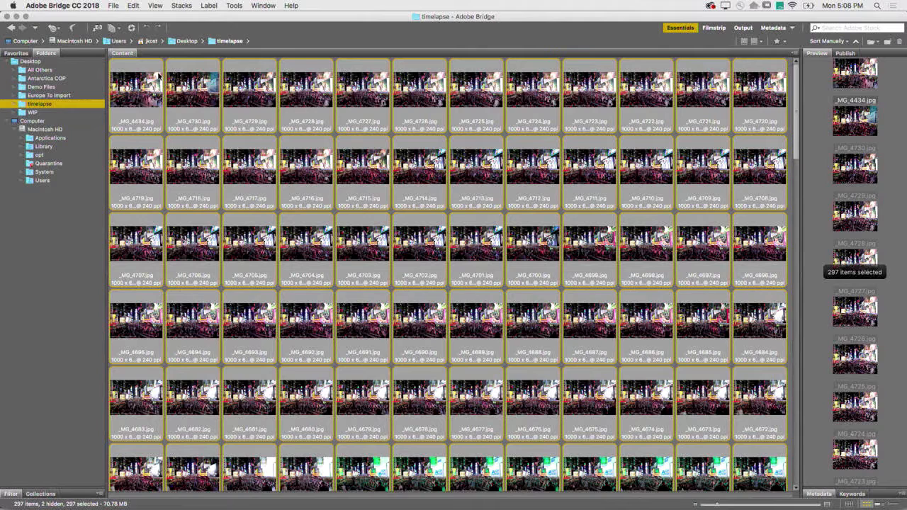
Group the selected frames into one stack via Stack > Group as Stack.
right_click(136, 81)
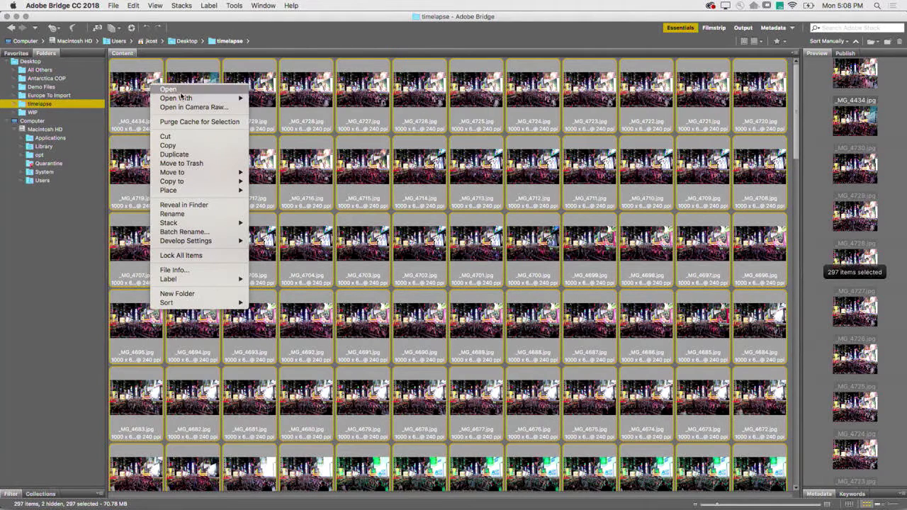
mouse_move(200, 136)
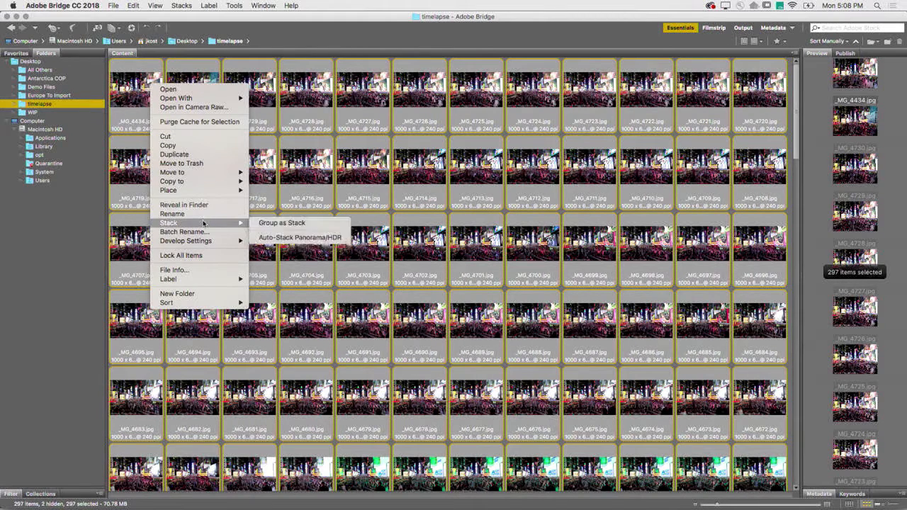
mouse_move(280, 223)
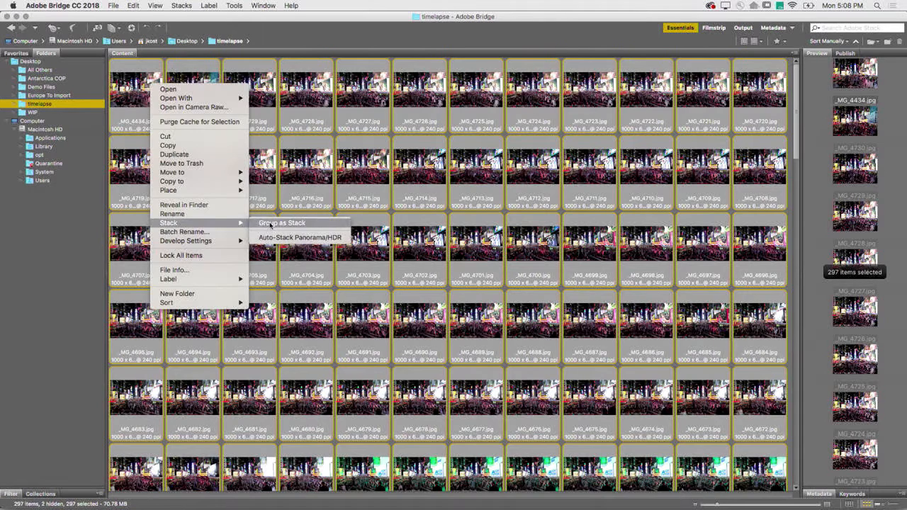
left_click(281, 223)
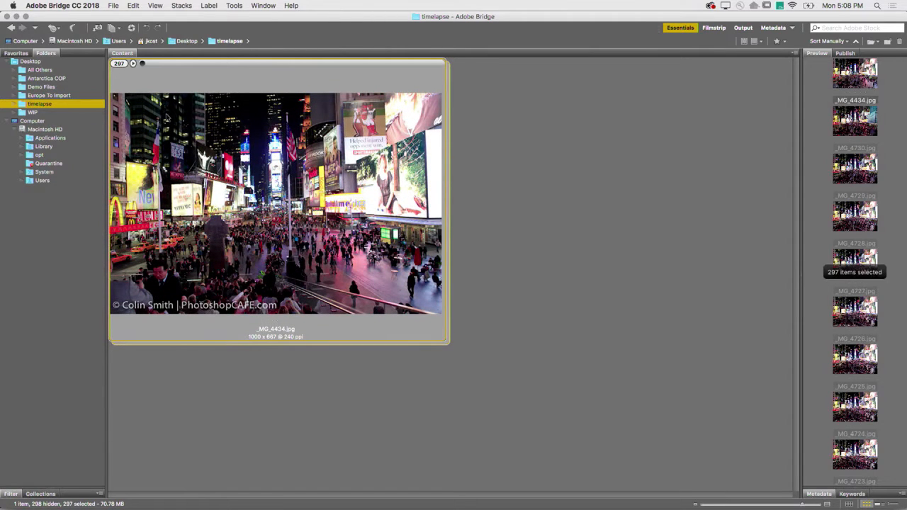
Preview the stack's frame-by-frame playback, then ungroup it back into individual images.
right_click(167, 85)
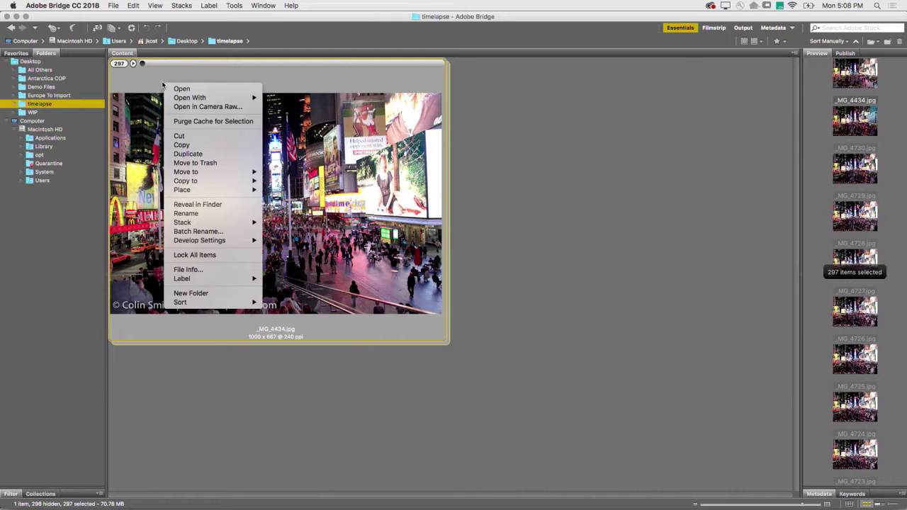
mouse_move(156, 64)
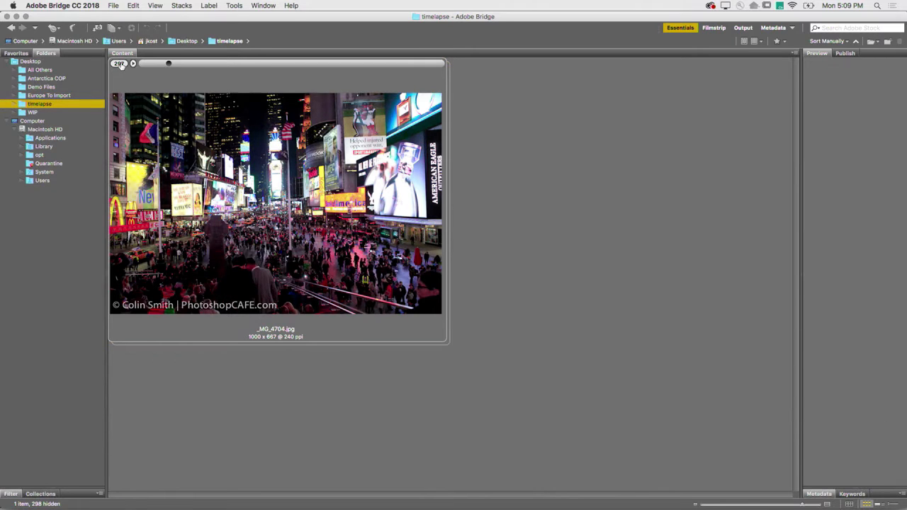
right_click(276, 201)
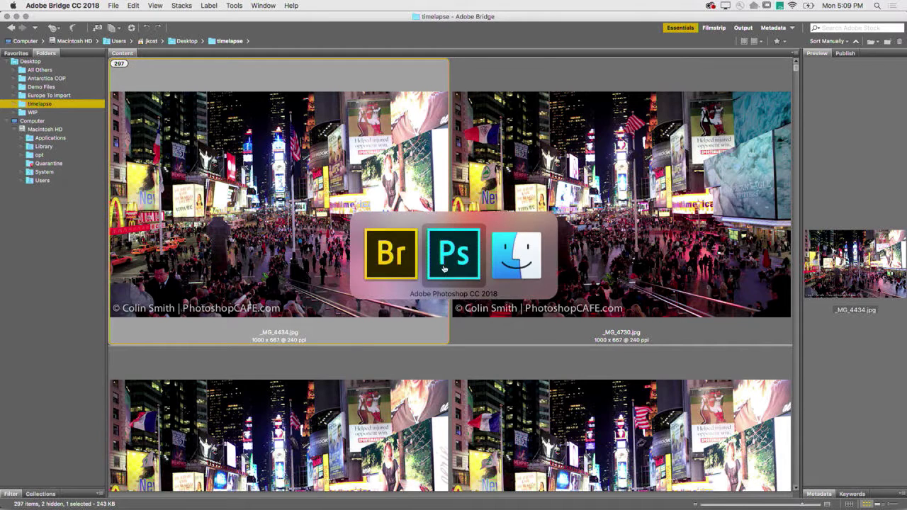
Switch to Photoshop and create a blank 640 × 360 document from the preset.
left_click(454, 252)
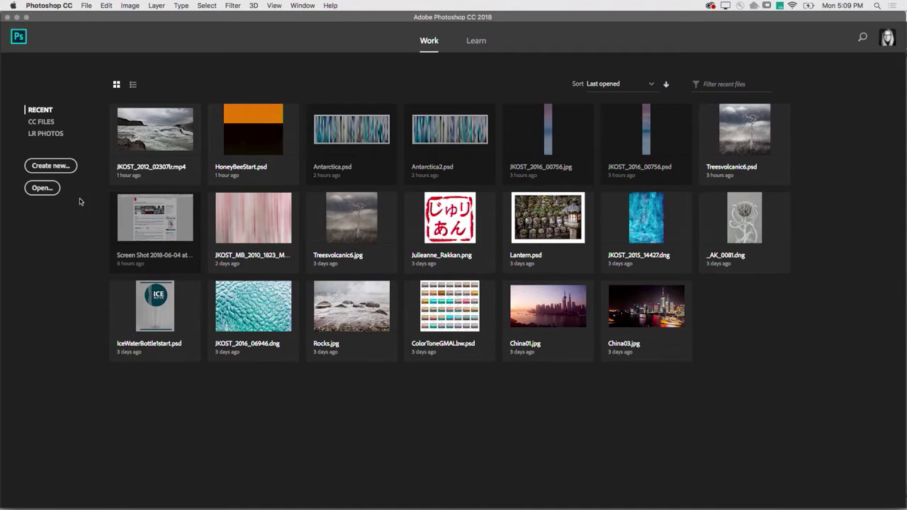
left_click(51, 164)
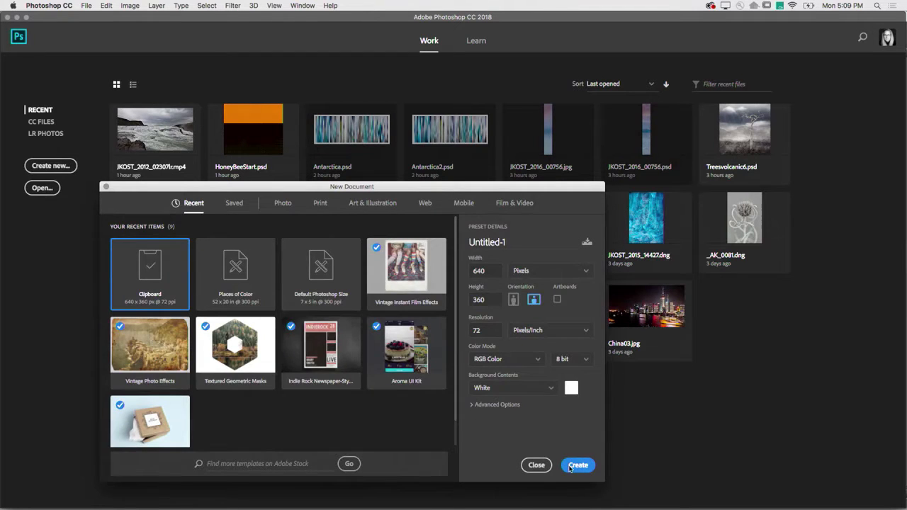
left_click(578, 465)
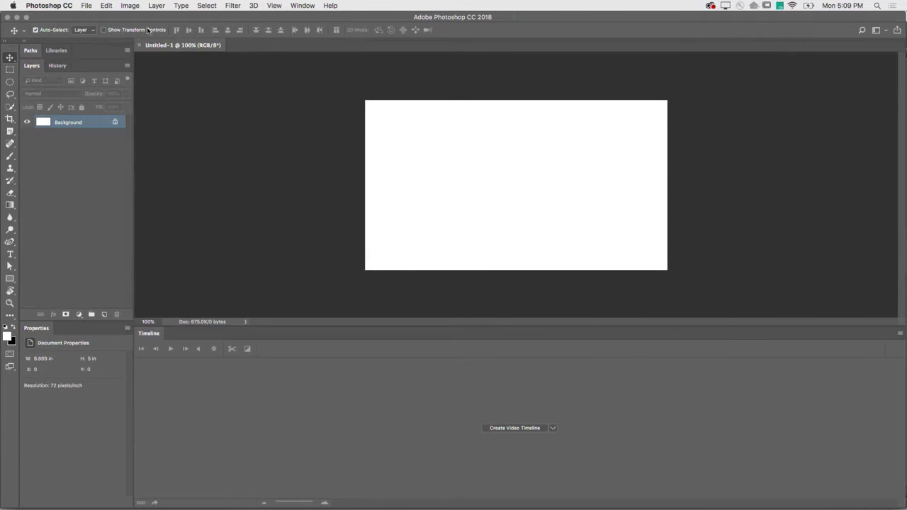
left_click(87, 6)
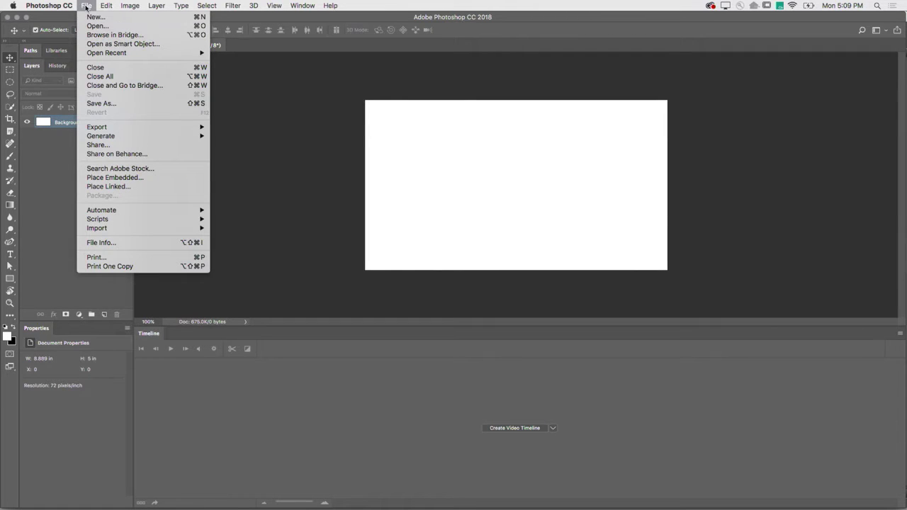
Open _MG_4434.jpg from the timelapse folder with the Image Sequence option ticked.
left_click(96, 25)
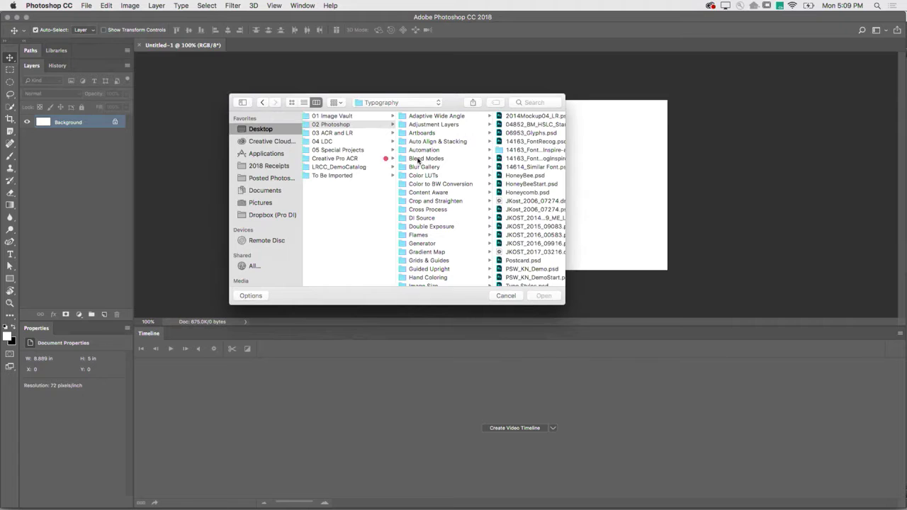
mouse_move(366, 175)
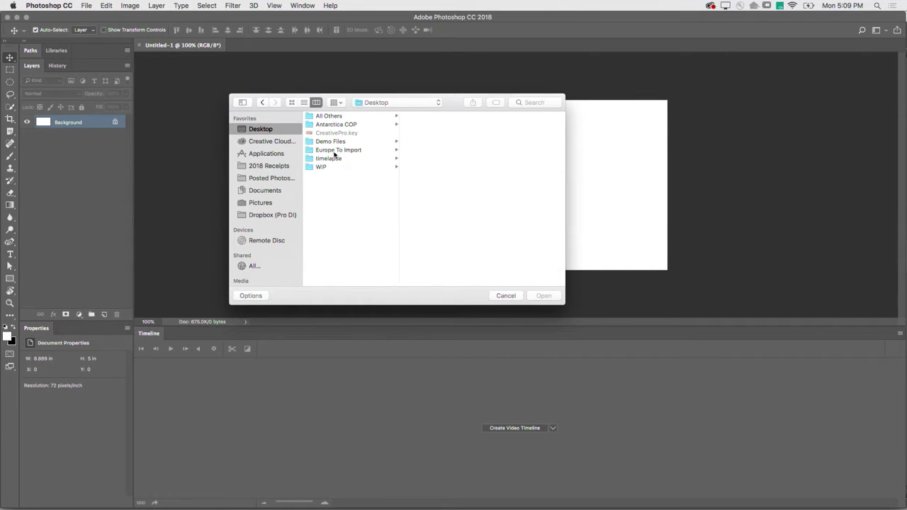
left_click(329, 159)
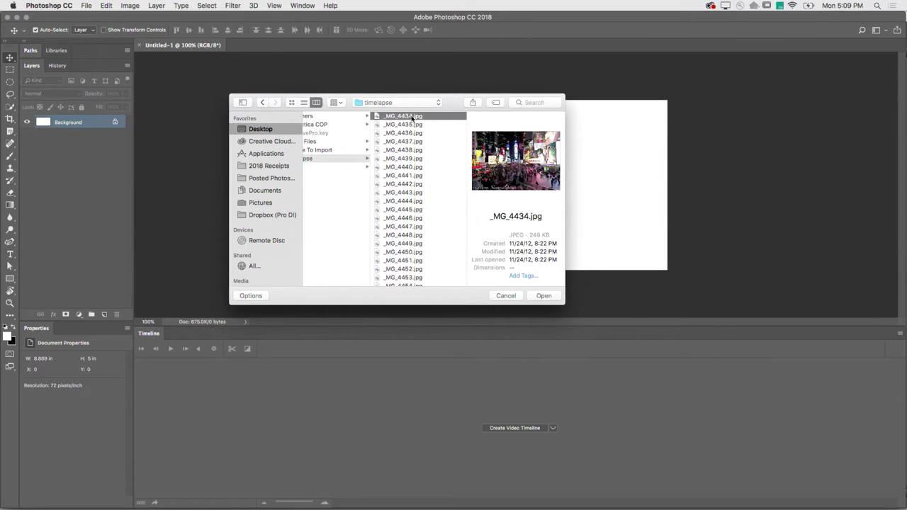
left_click(249, 296)
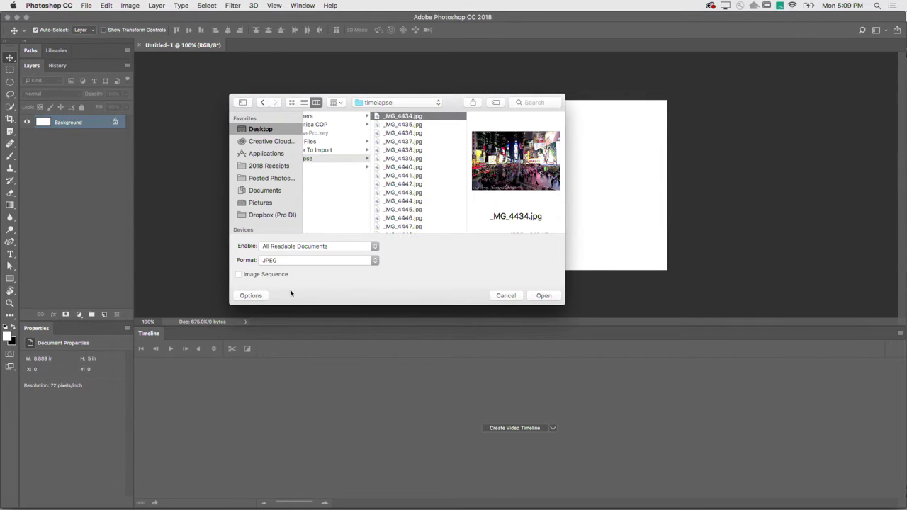
left_click(238, 274)
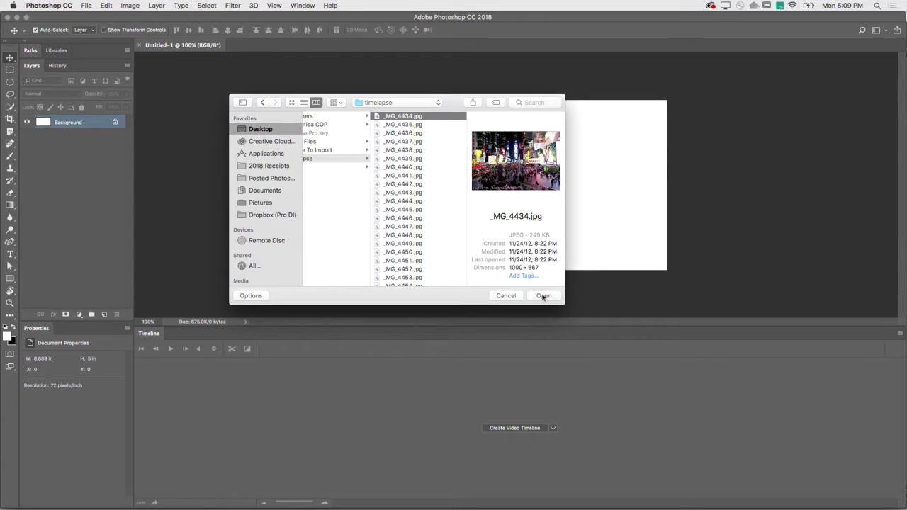
left_click(543, 296)
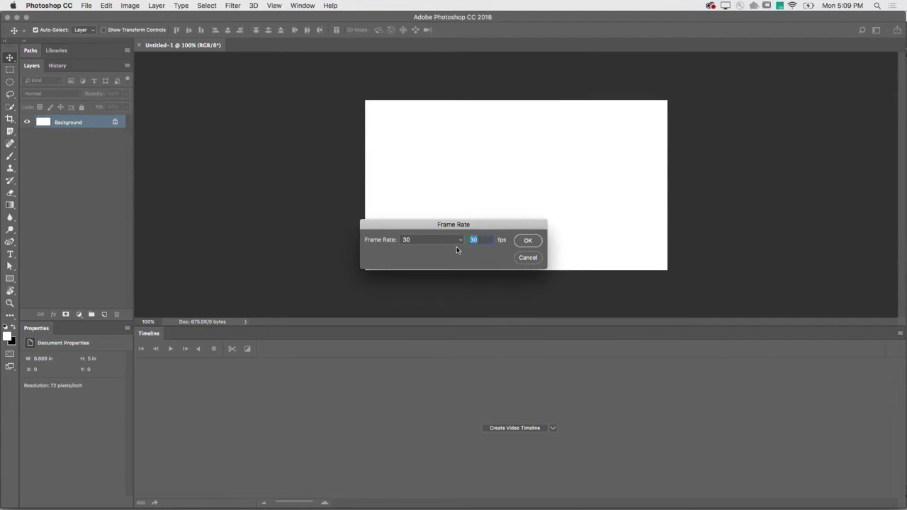
Accept the 30 fps frame rate and convert Layer 1 into a smart object.
left_click(527, 239)
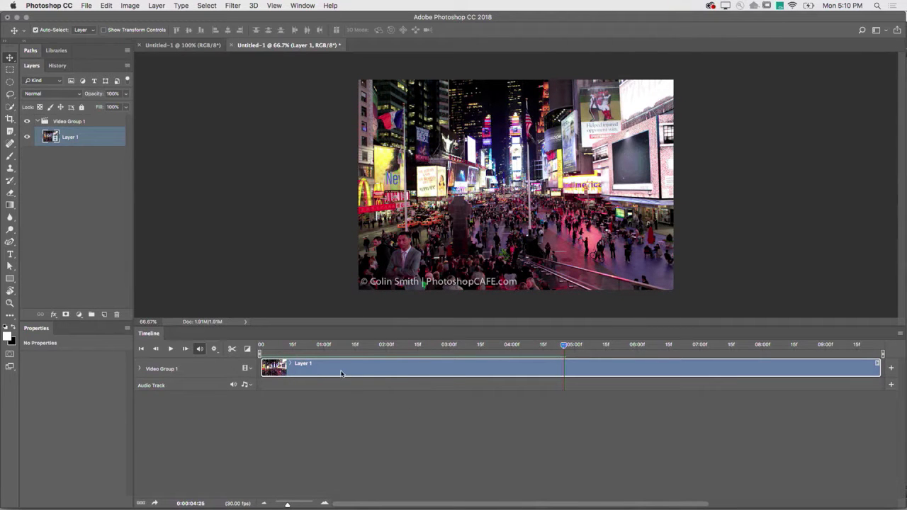
mouse_move(149, 172)
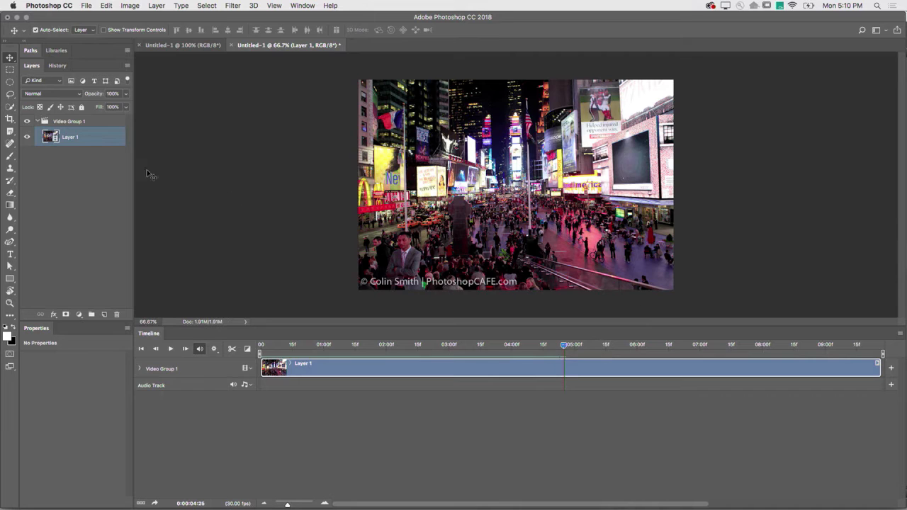
right_click(70, 136)
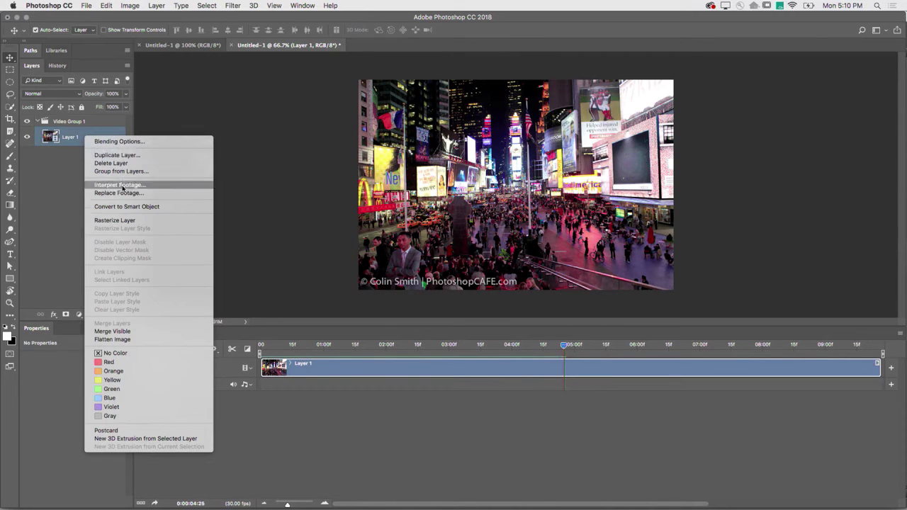
left_click(127, 207)
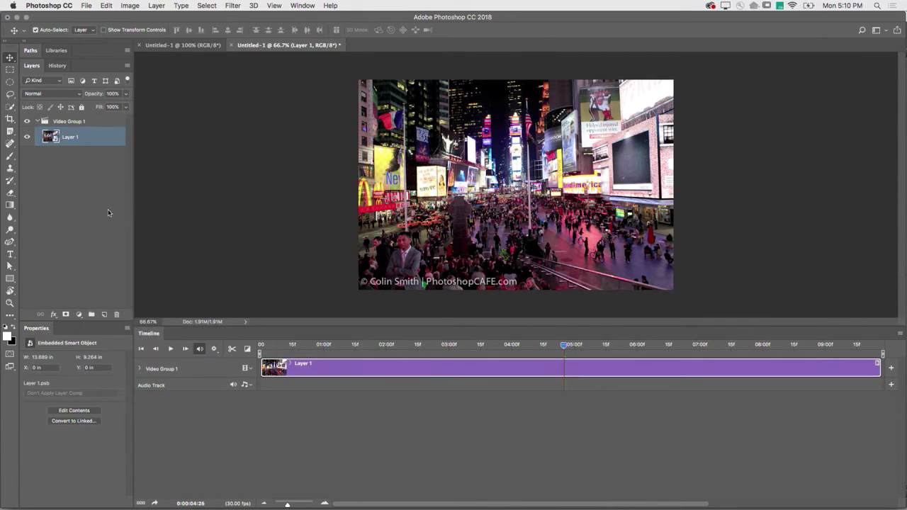
Apply a Blur Gallery Tilt-Shift filter with default settings to the smart object.
left_click(232, 6)
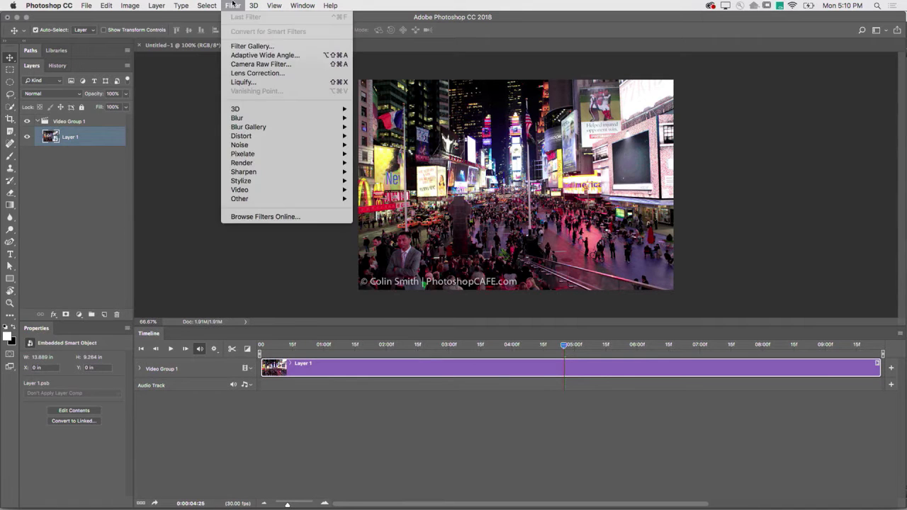
mouse_move(248, 127)
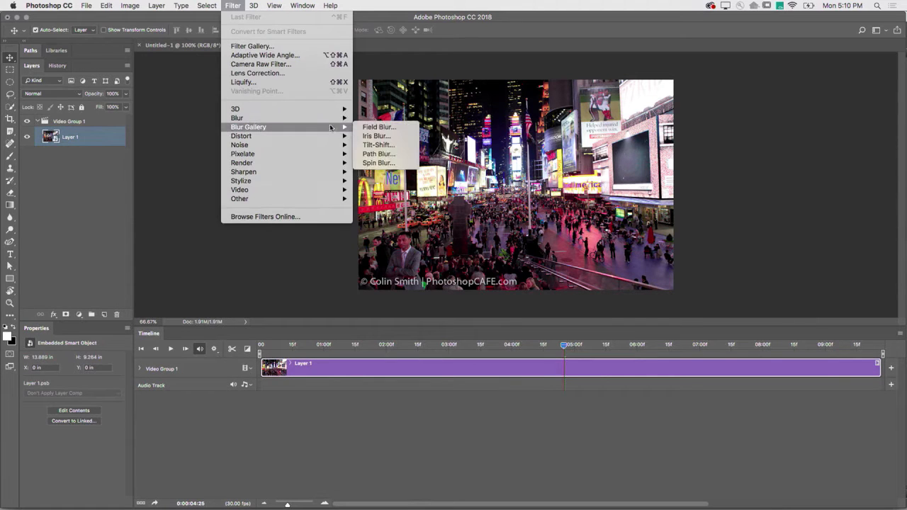
mouse_move(377, 145)
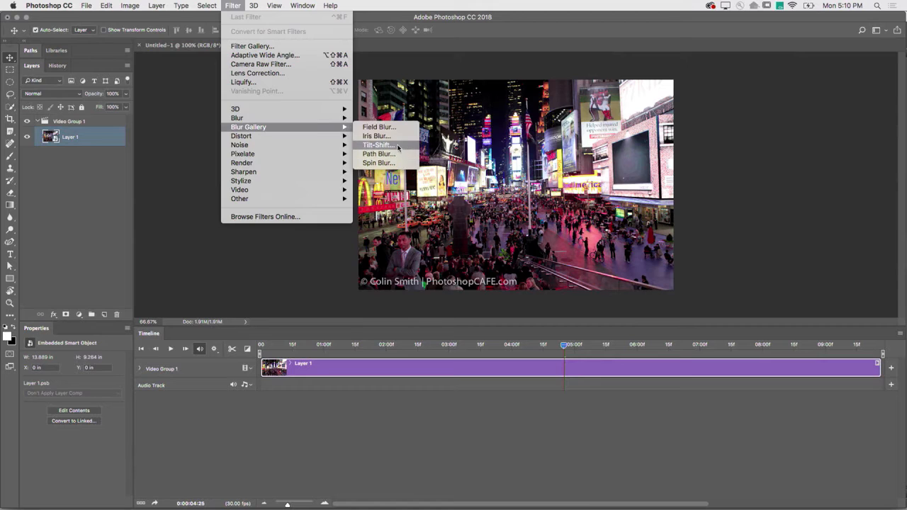
left_click(377, 145)
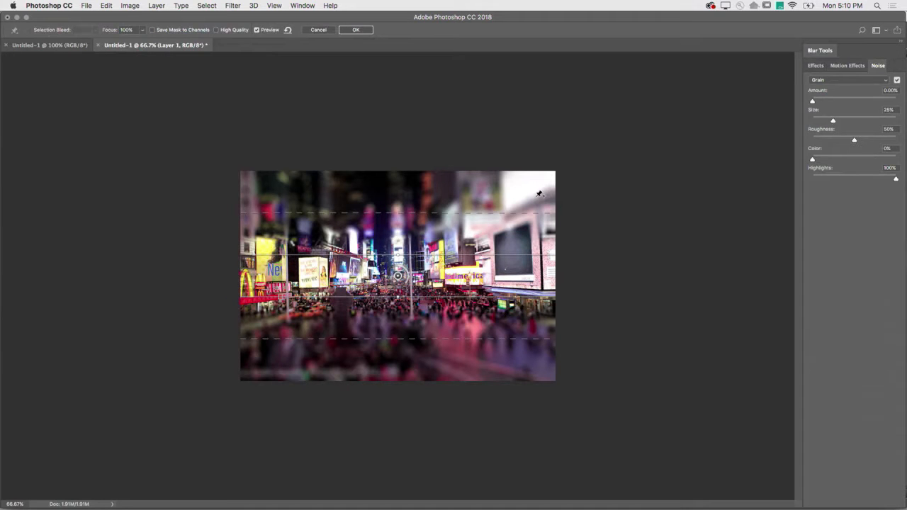
mouse_move(403, 283)
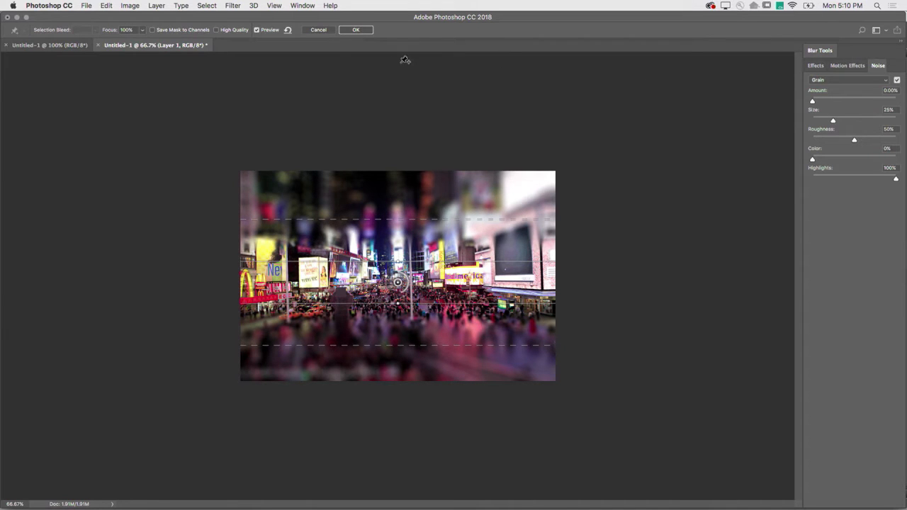
left_click(356, 30)
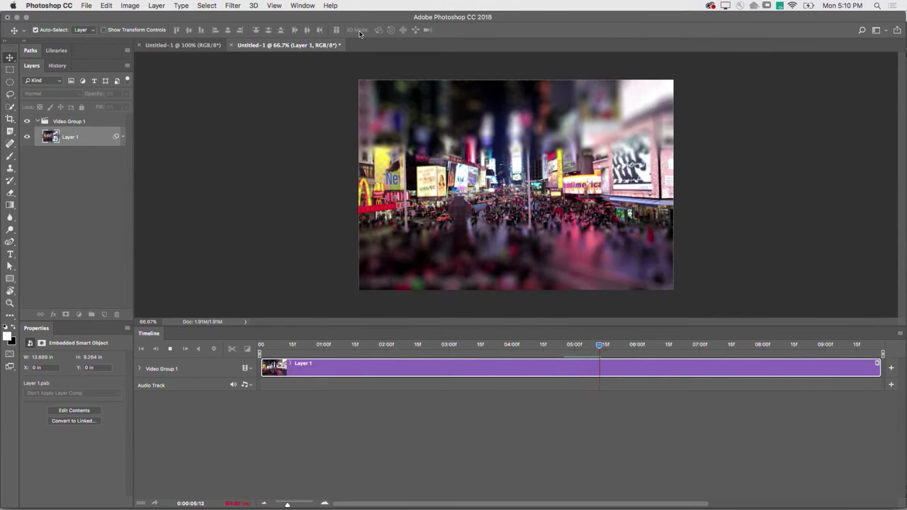
Play the tilt-shift timelapse on the timeline, scrub the playhead and replay it.
left_click(615, 345)
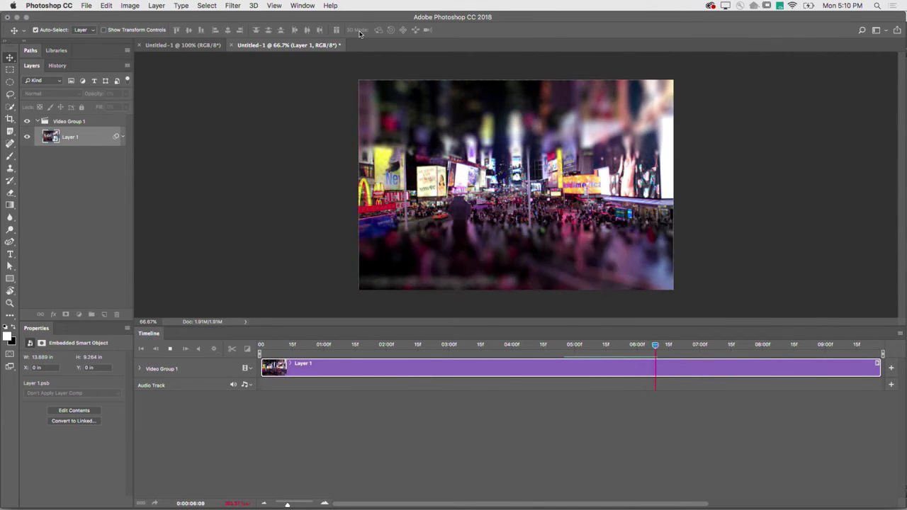
left_click_drag(654, 344, 671, 344)
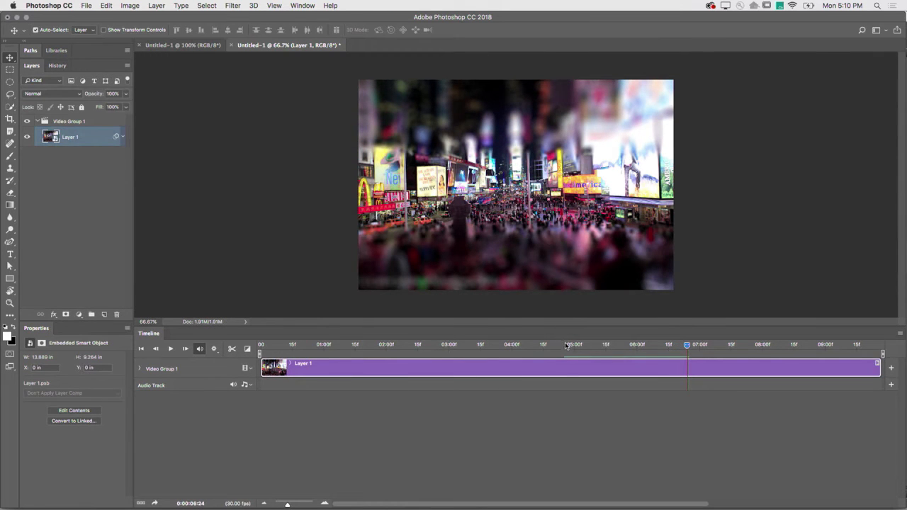
left_click(170, 349)
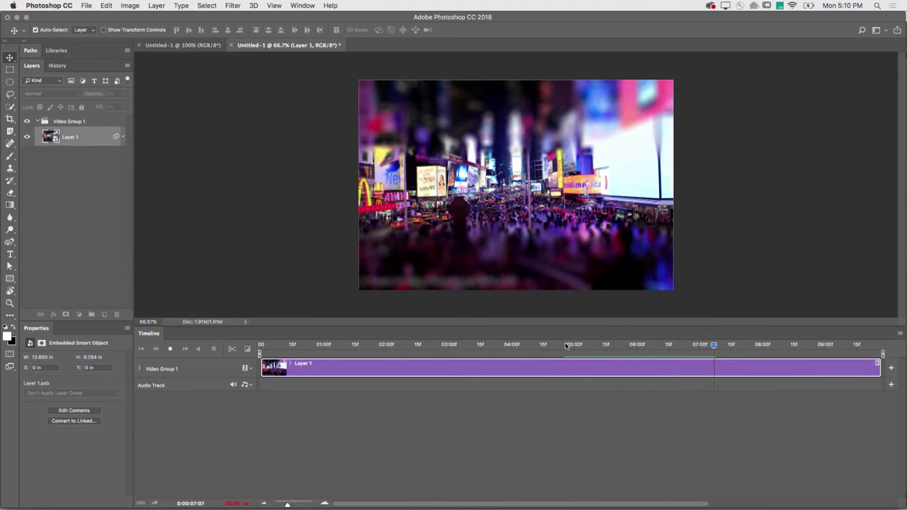
left_click(566, 344)
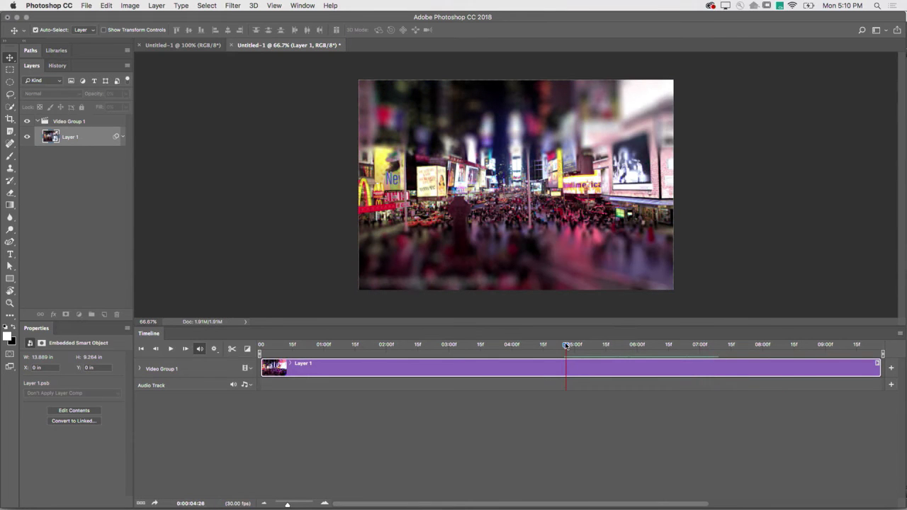